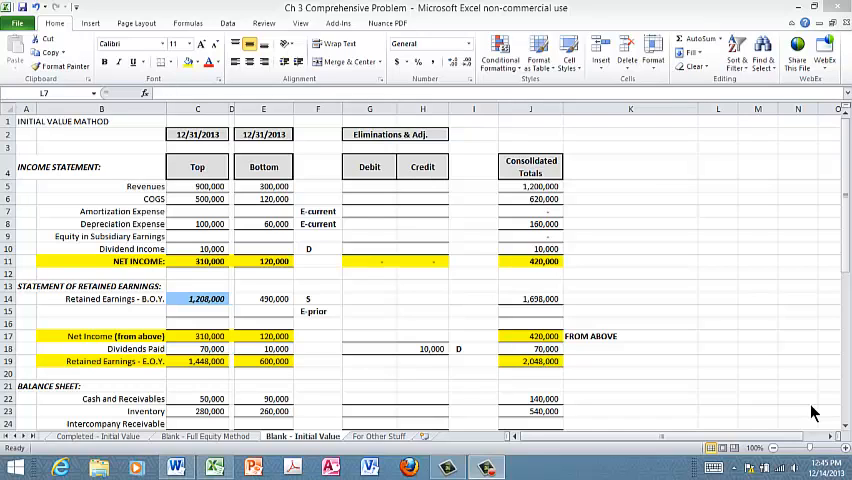
mouse_move(50, 140)
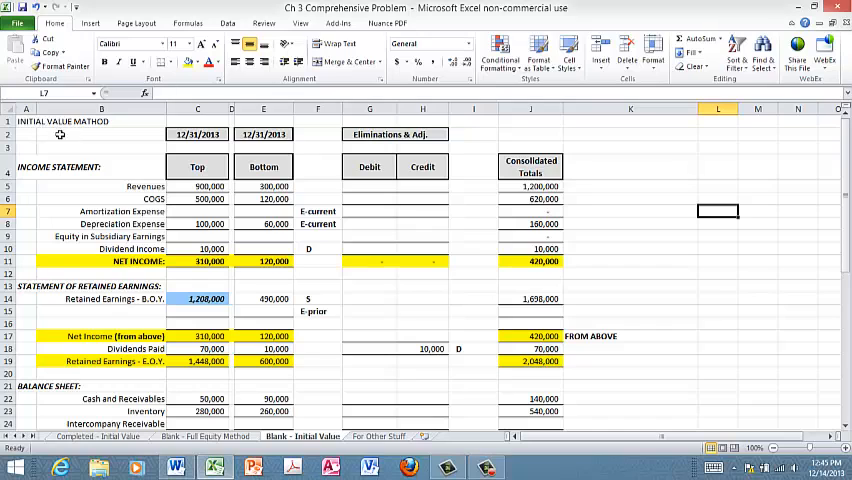
Review Top's beginning retained earnings and the plug-to-balance amount in C41 before entry S.
click(26, 121)
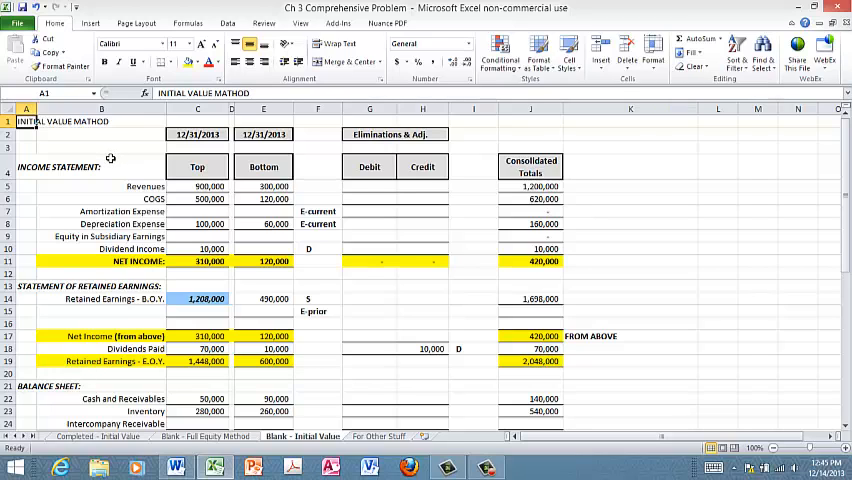
mouse_move(101, 152)
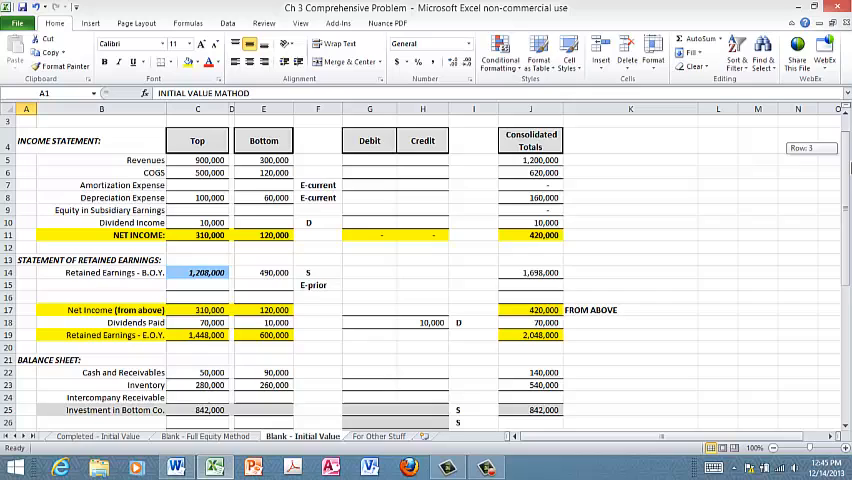
scroll(down, 3)
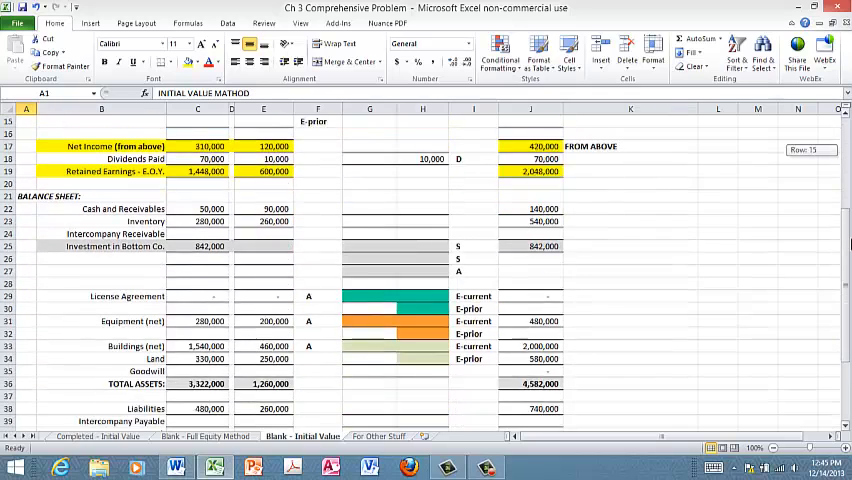
scroll(down, 3)
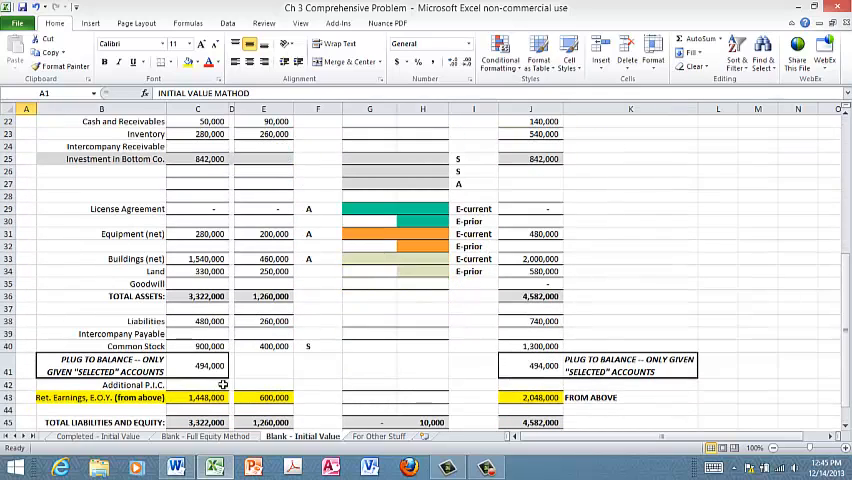
click(198, 366)
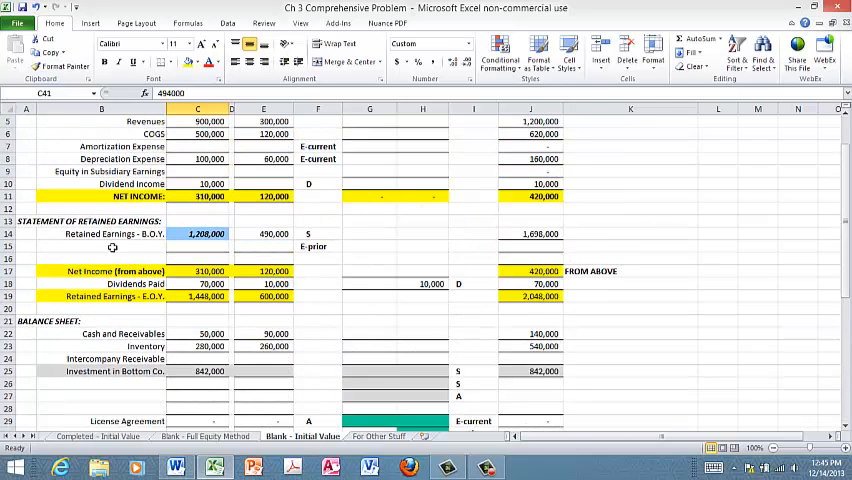
click(197, 233)
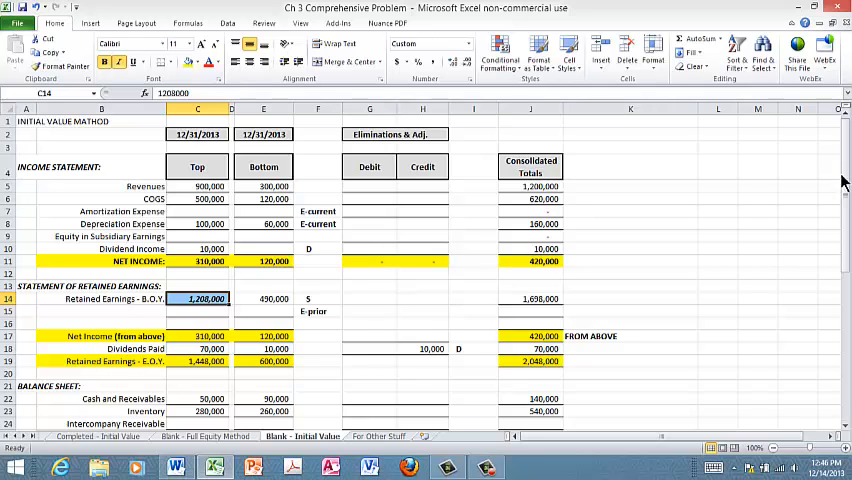
scroll(down, 3)
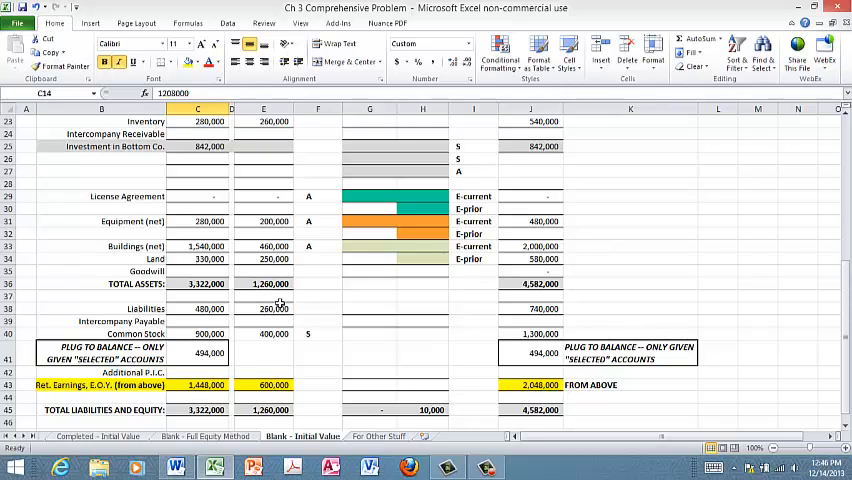
scroll(up, 3)
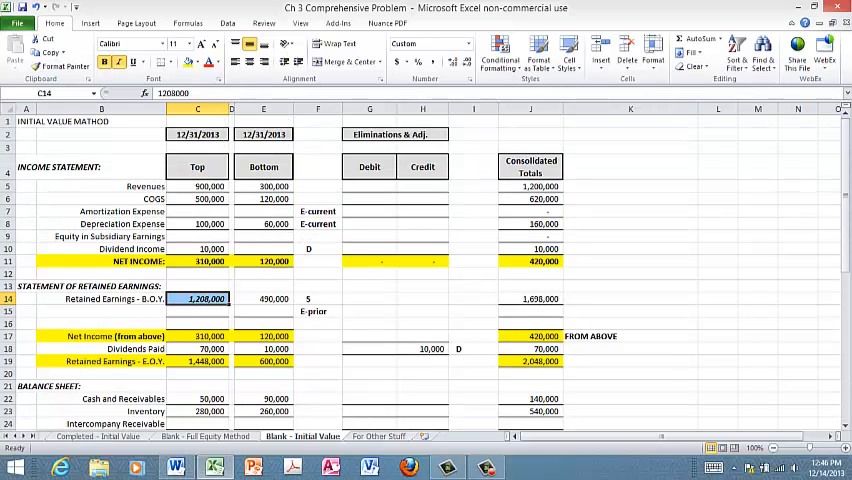
scroll(down, 3)
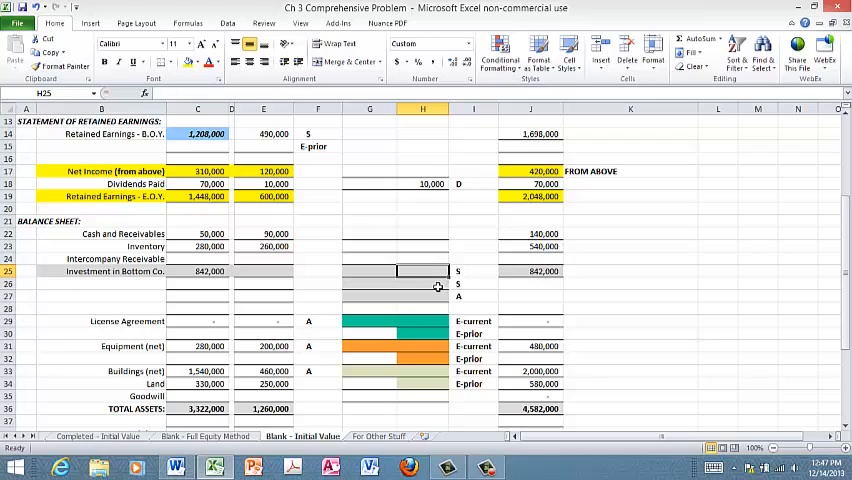
Credit Investment in Bottom Co. 400,000 and 320,000 and debit Common Stock 400,000 for entry S.
text(400000)
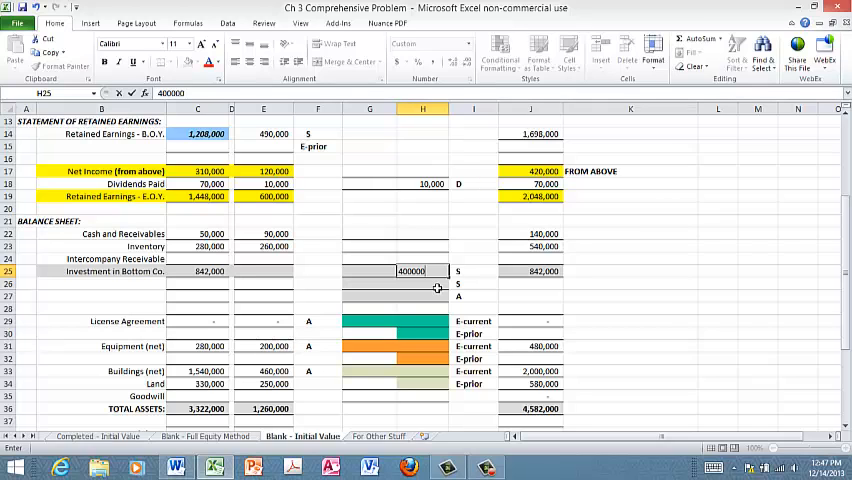
key(enter)
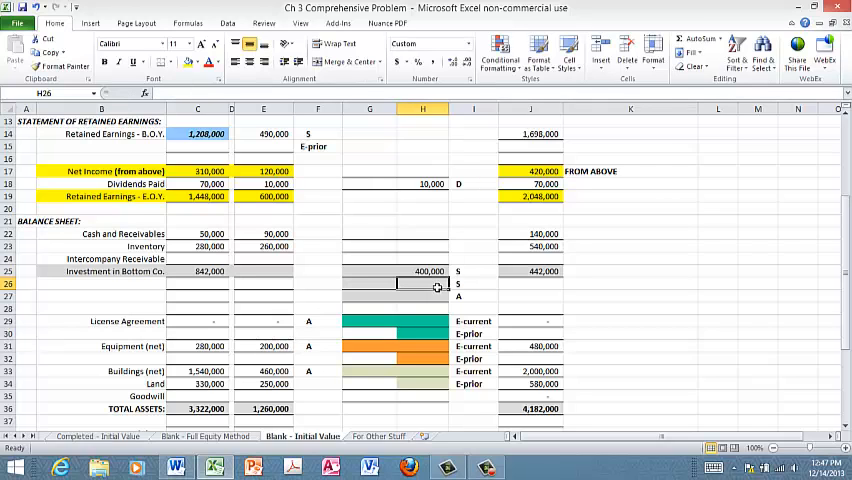
text(320,000)
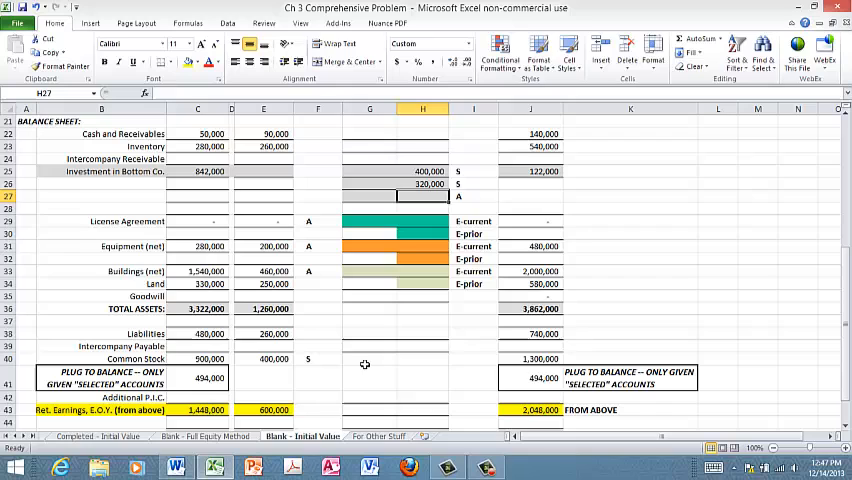
text(400)
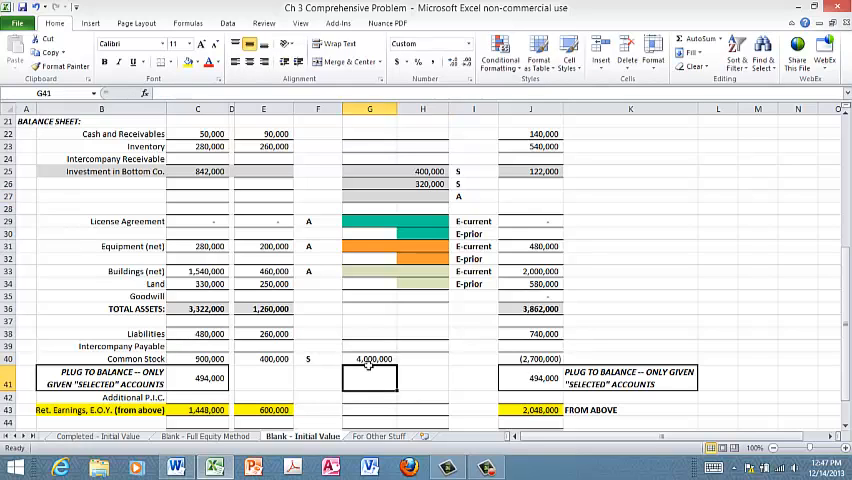
text(4000)
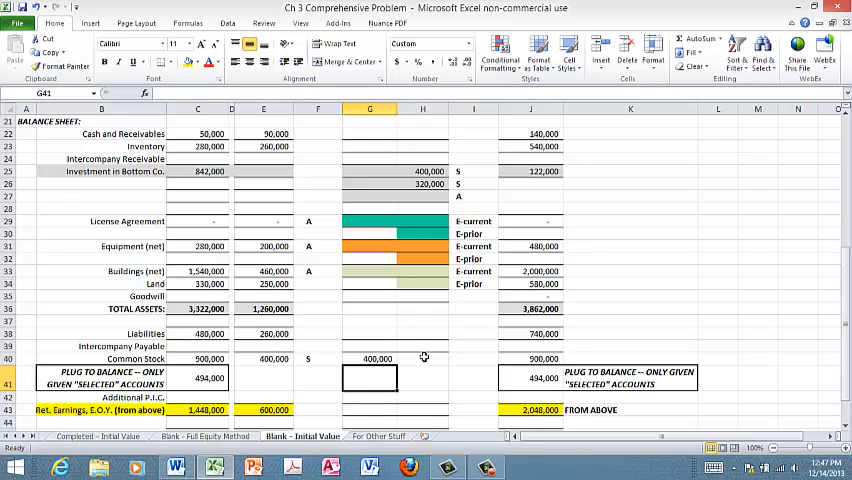
mouse_move(427, 358)
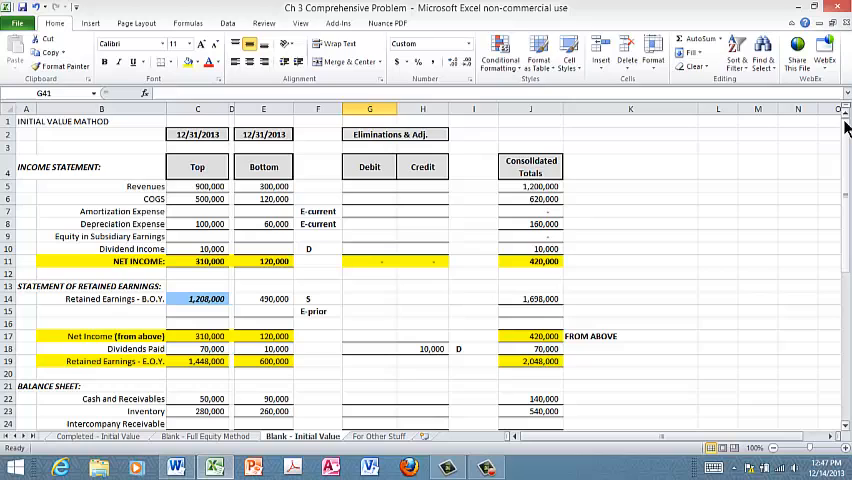
Debit beginning retained earnings 320,000 in G14 to complete entry S.
click(369, 298)
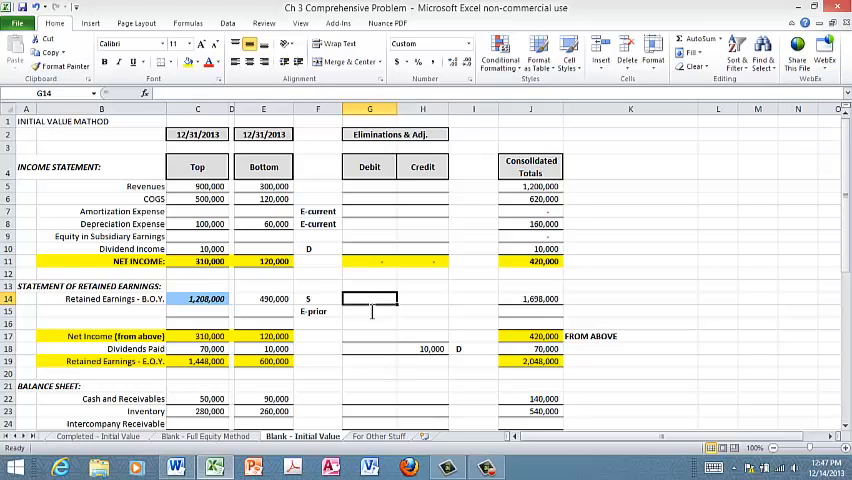
text(32000)
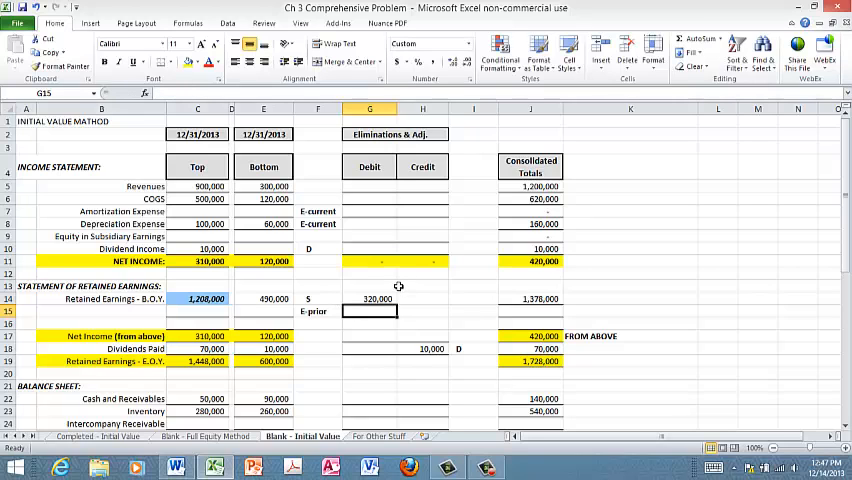
click(263, 299)
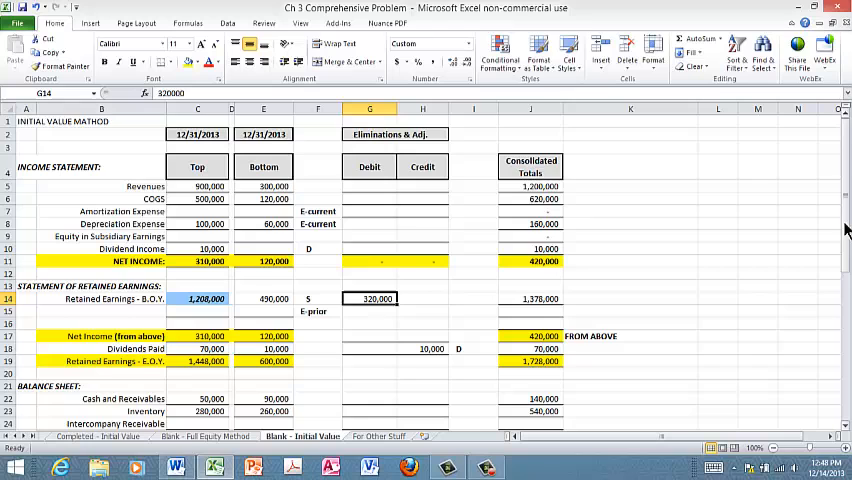
scroll(down, 3)
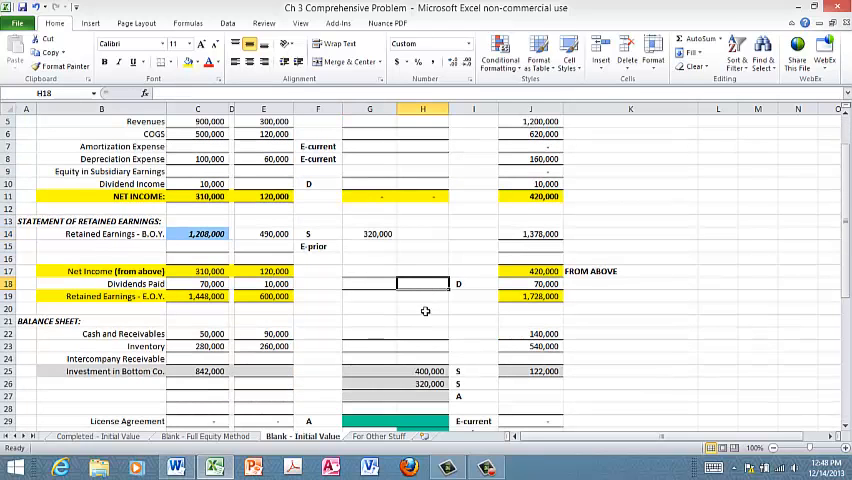
Record entry A's 122,000 credit to Investment in Bottom Co. in H27.
scroll(down, 3)
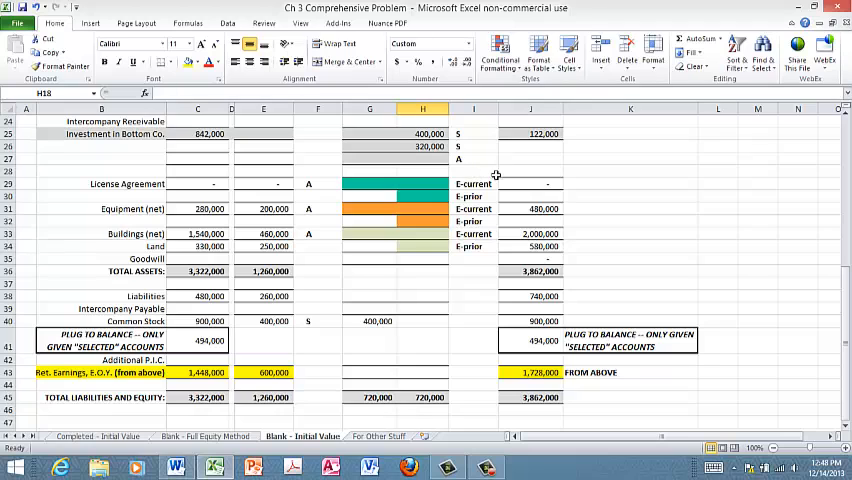
click(422, 158)
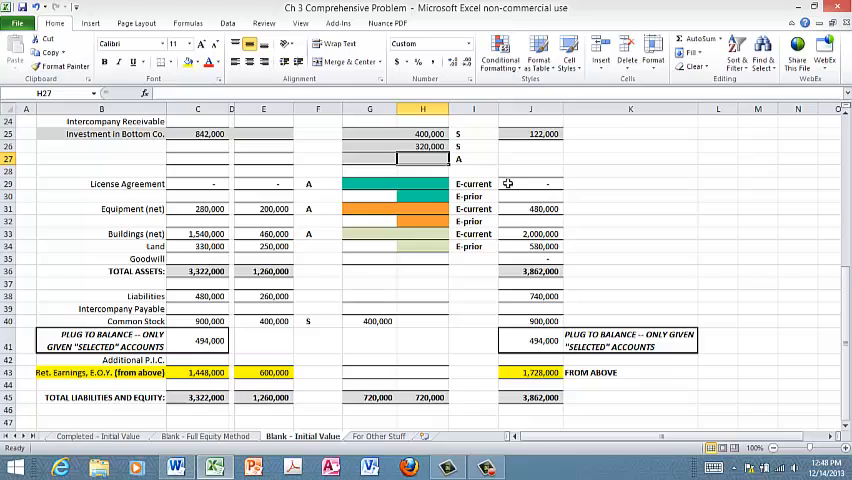
text(122,000)
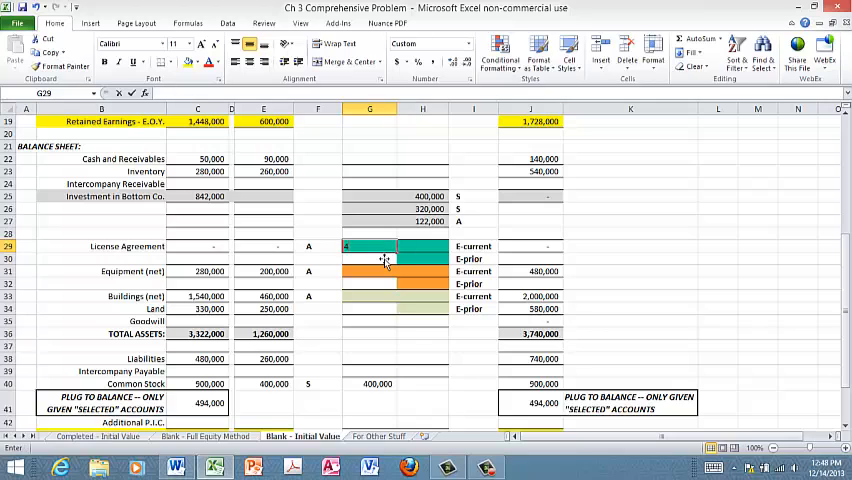
text(400000)
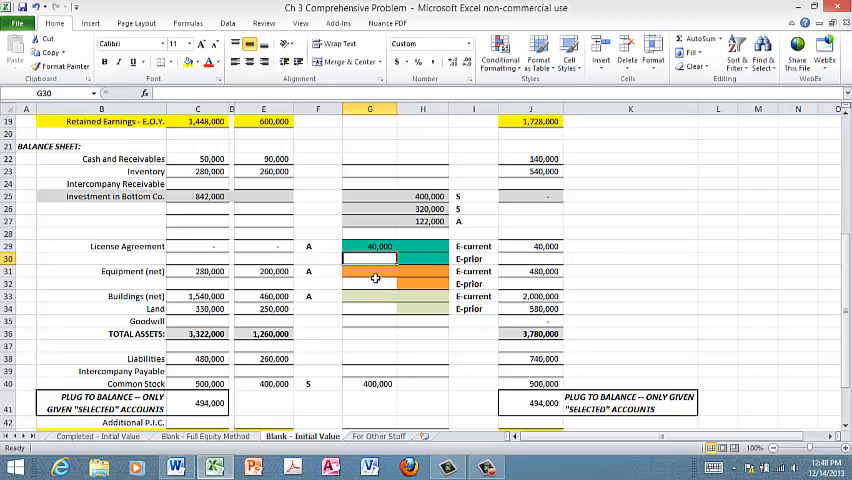
click(369, 271)
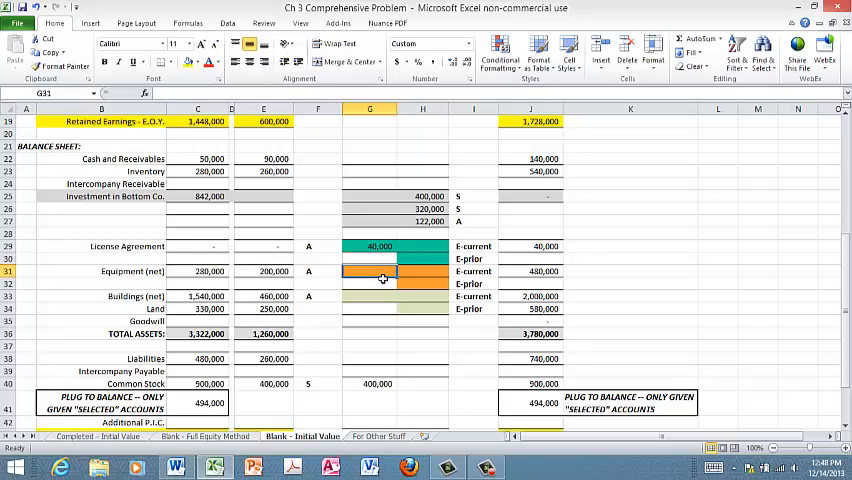
text(100)
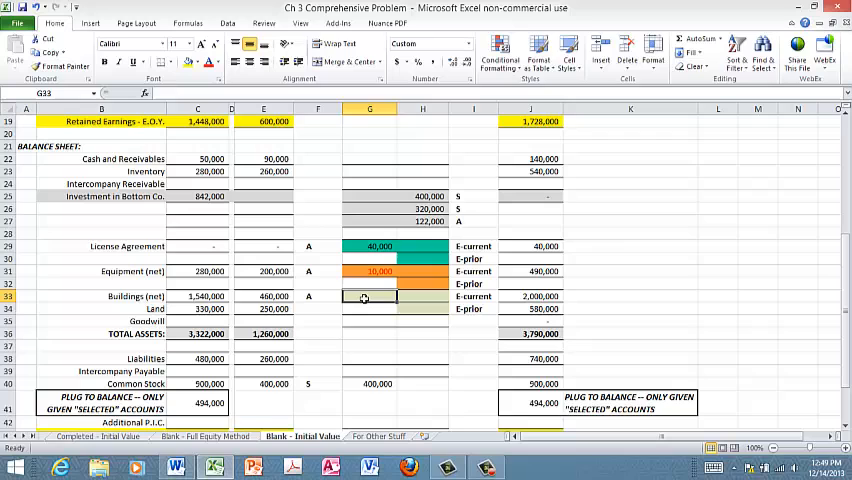
text(7)
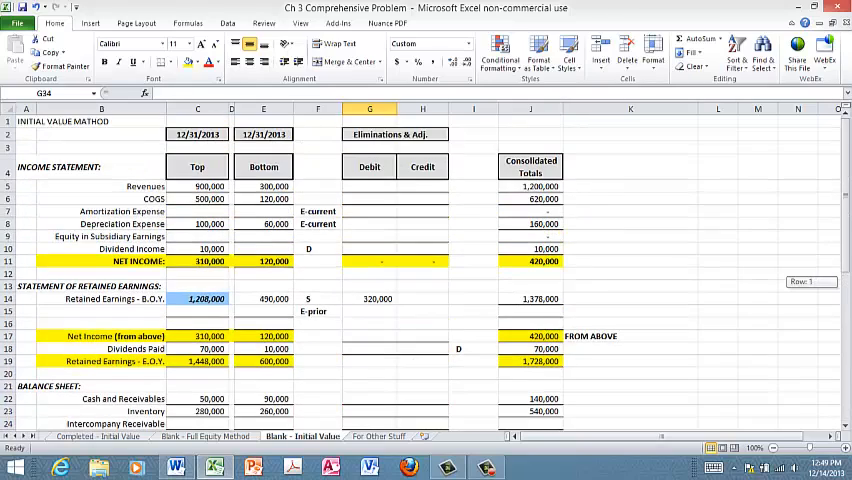
scroll(down, 3)
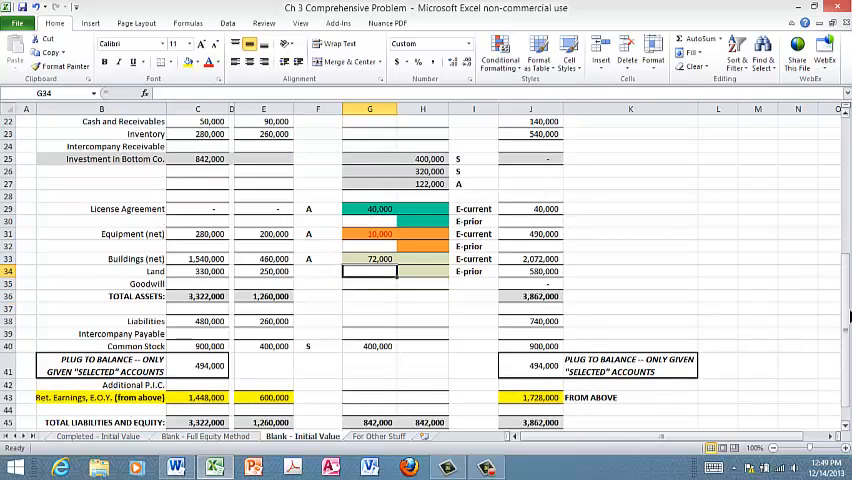
scroll(down, 3)
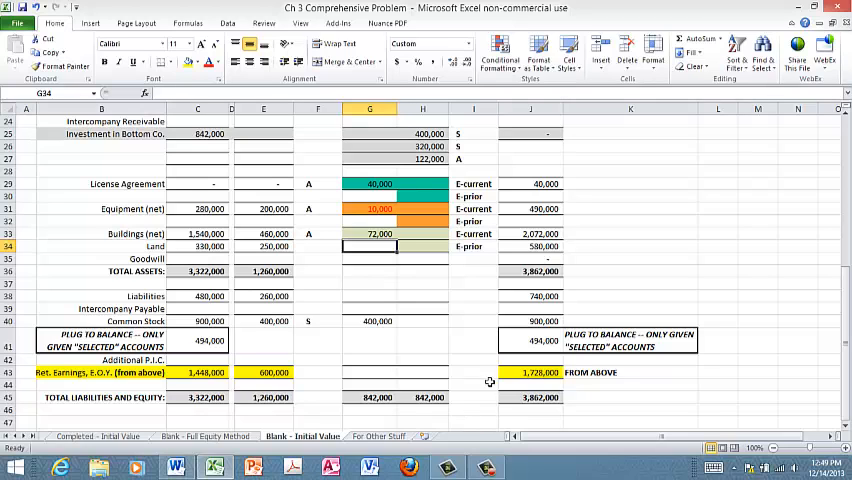
mouse_move(845, 347)
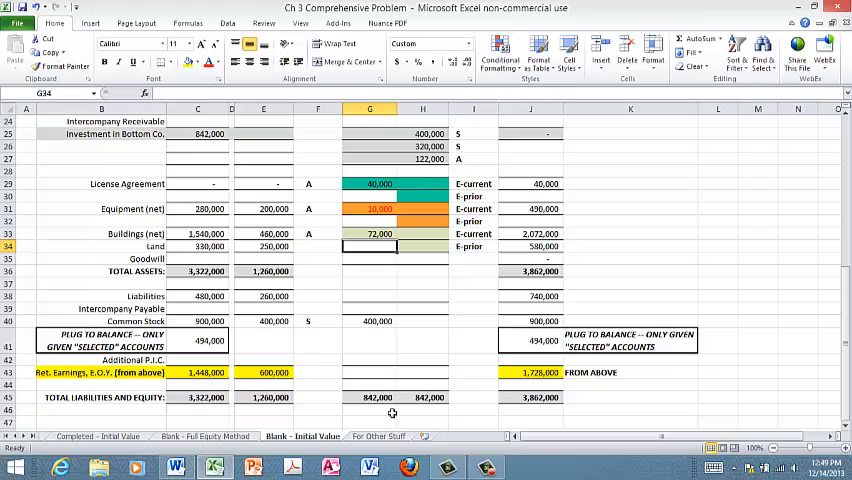
mouse_move(389, 410)
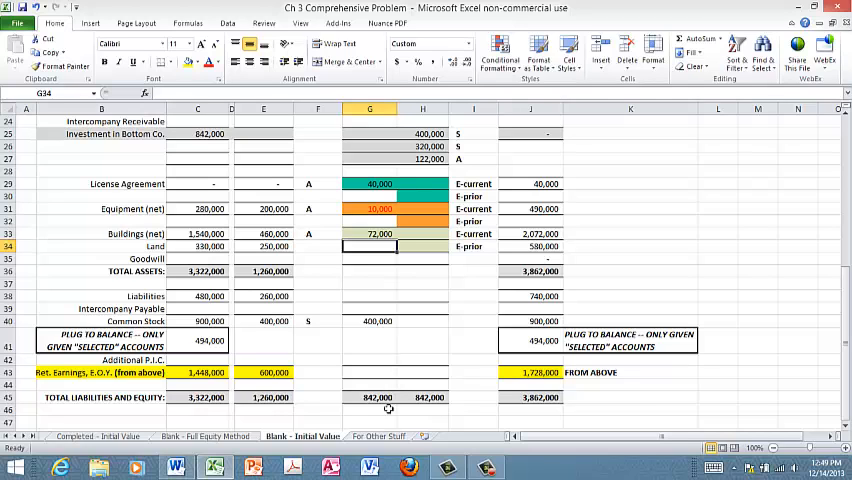
mouse_move(424, 409)
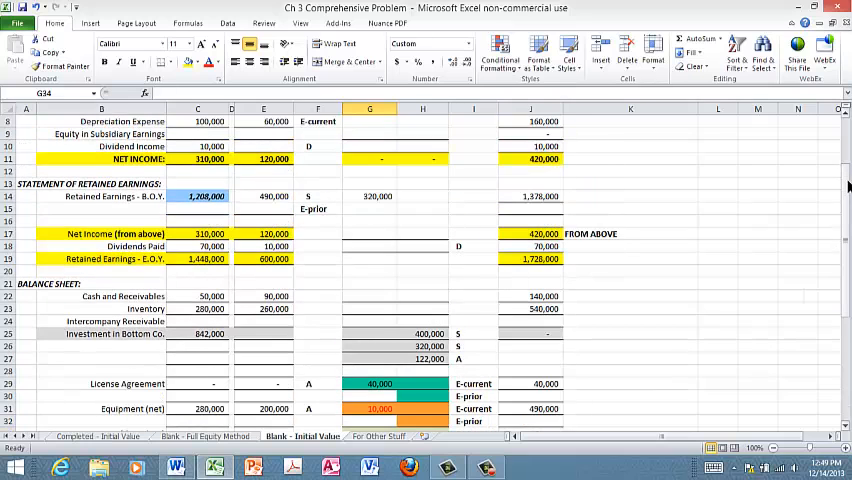
mouse_move(829, 191)
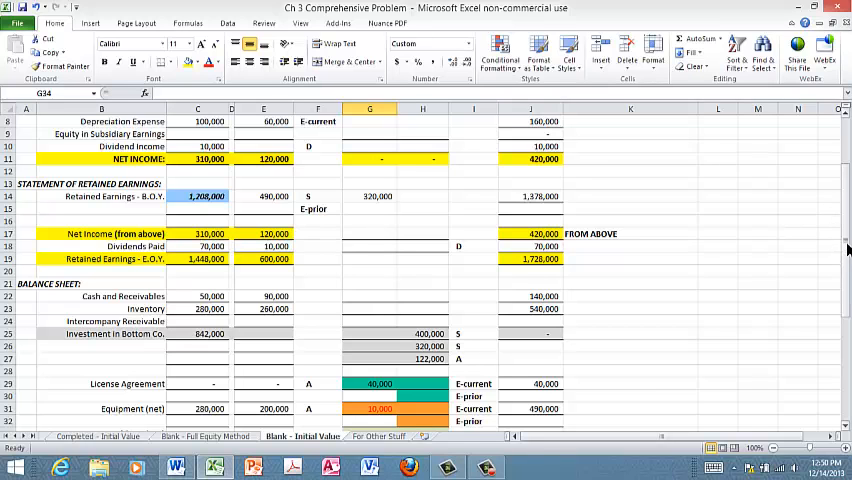
scroll(up, 3)
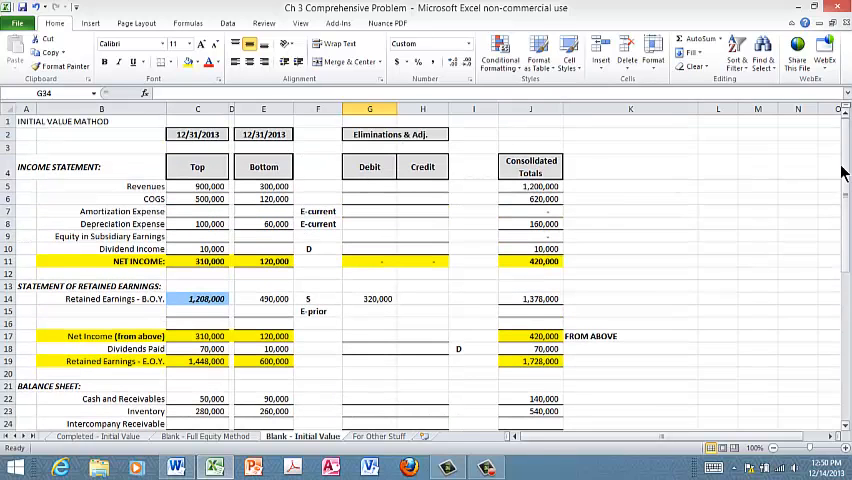
drag(843, 170, 843, 128)
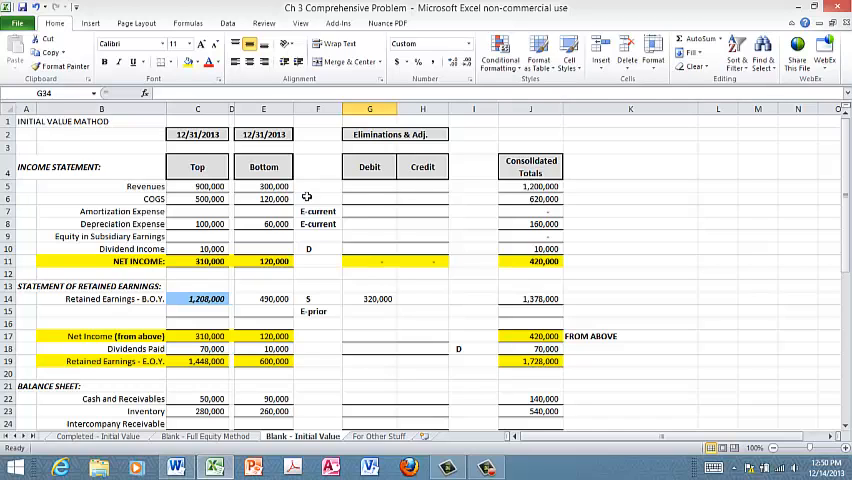
mouse_move(150, 262)
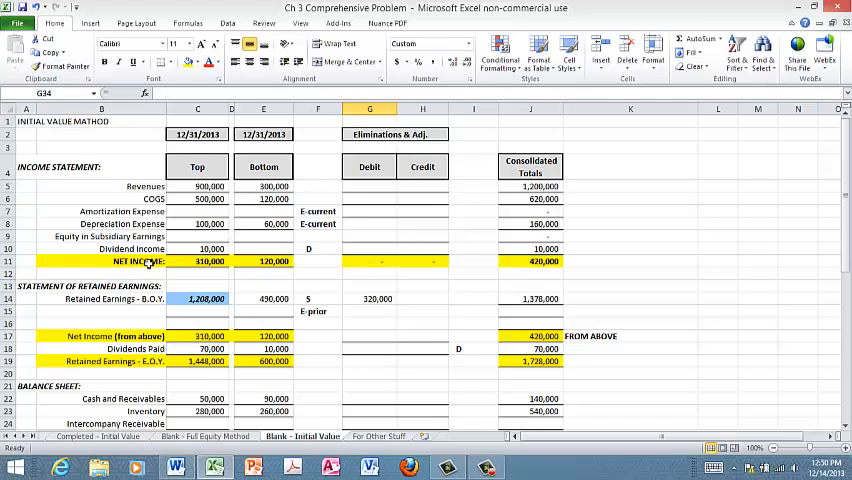
Record entry D: debit Dividend Income 10,000 in G10 and credit Dividends Paid 10,000 in H18.
click(197, 248)
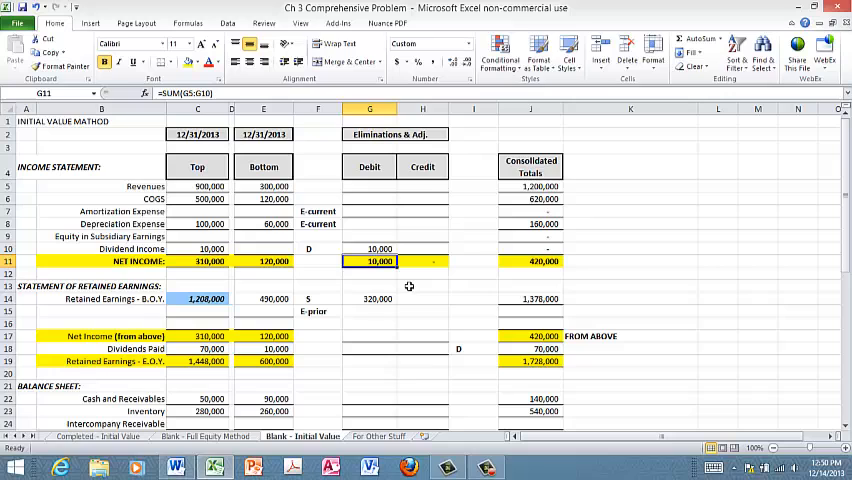
mouse_move(385, 353)
text(10000)
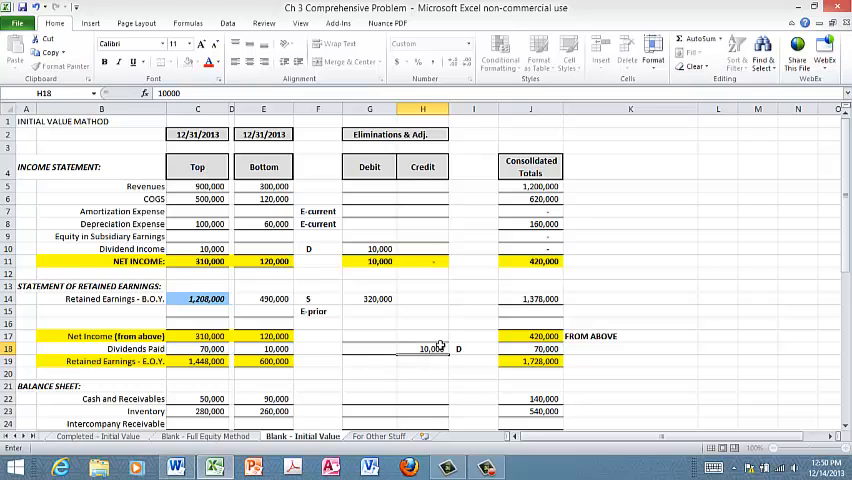
click(430, 361)
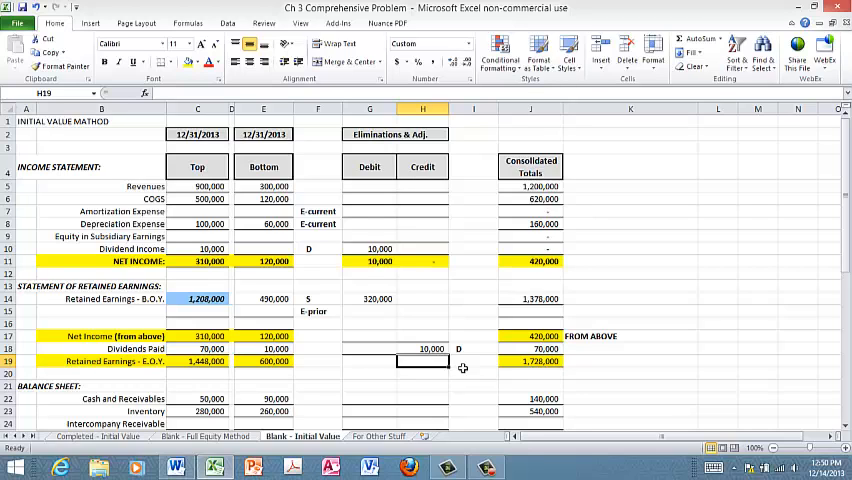
mouse_move(460, 362)
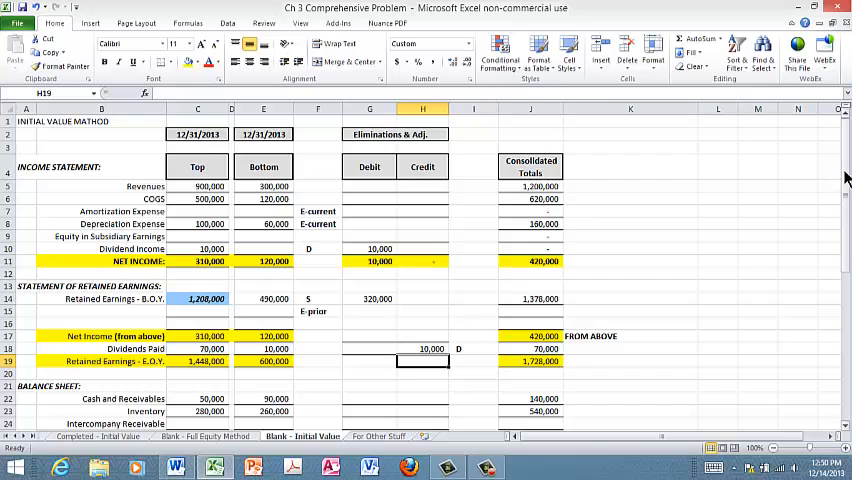
scroll(down, 3)
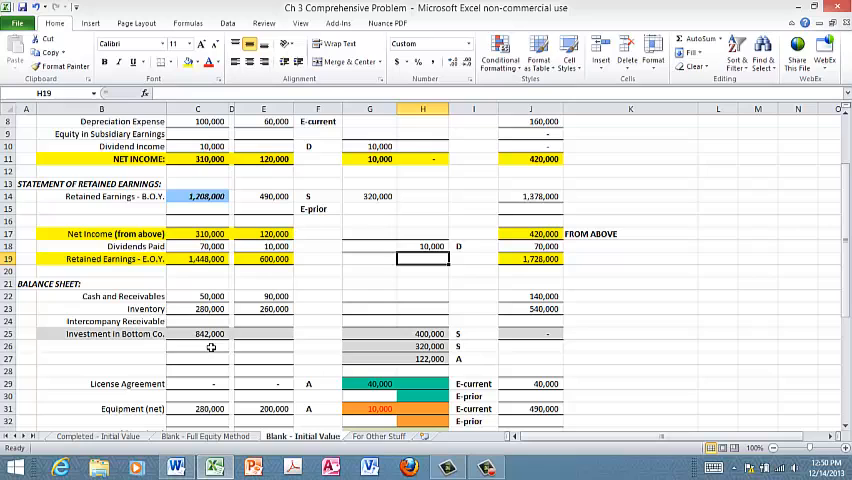
click(197, 333)
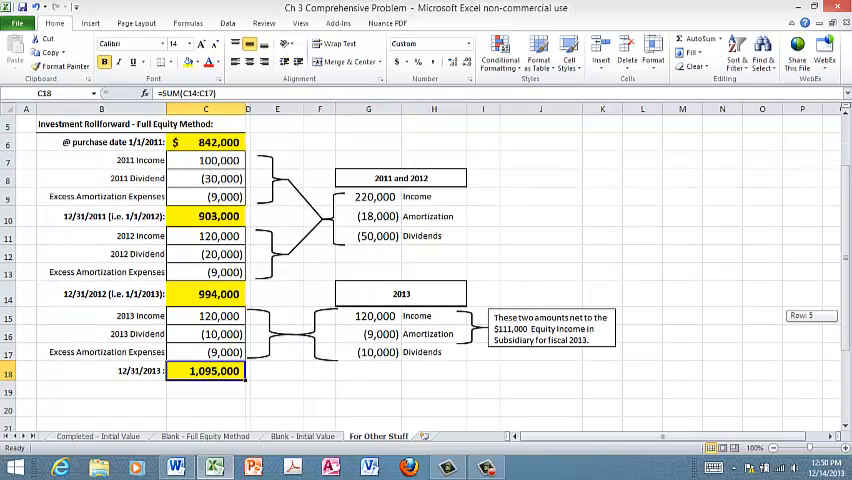
click(205, 141)
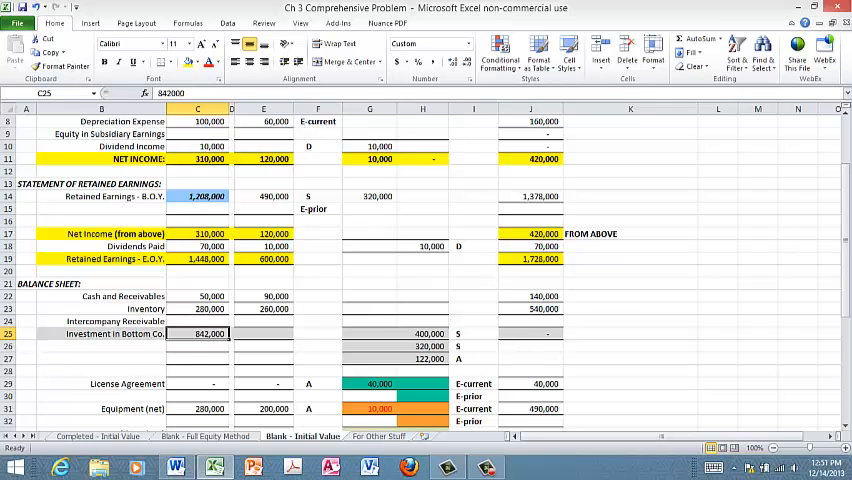
Enter E-prior credits of 4,000, 2,000 and 12,000 on License Agreement, Equipment and Buildings.
scroll(down, 3)
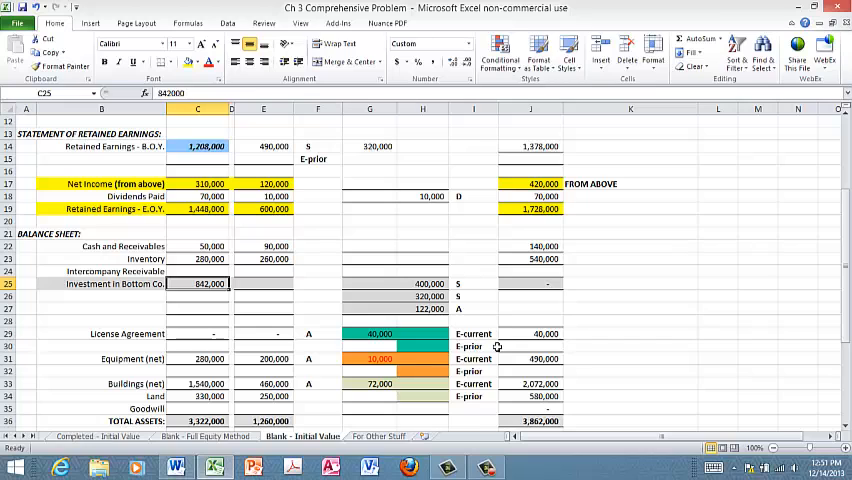
click(473, 346)
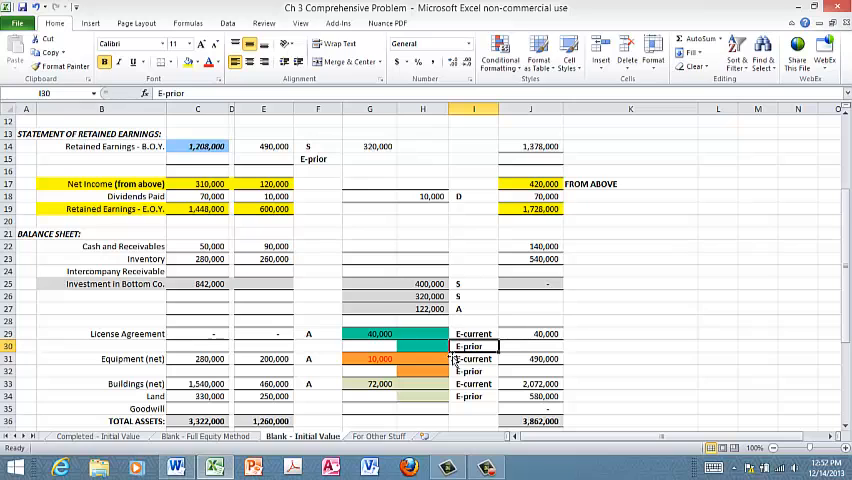
text(400)
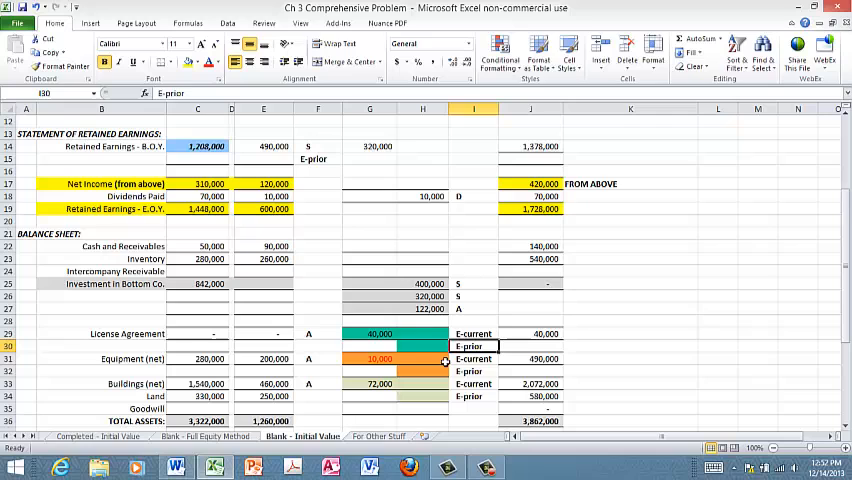
text(40)
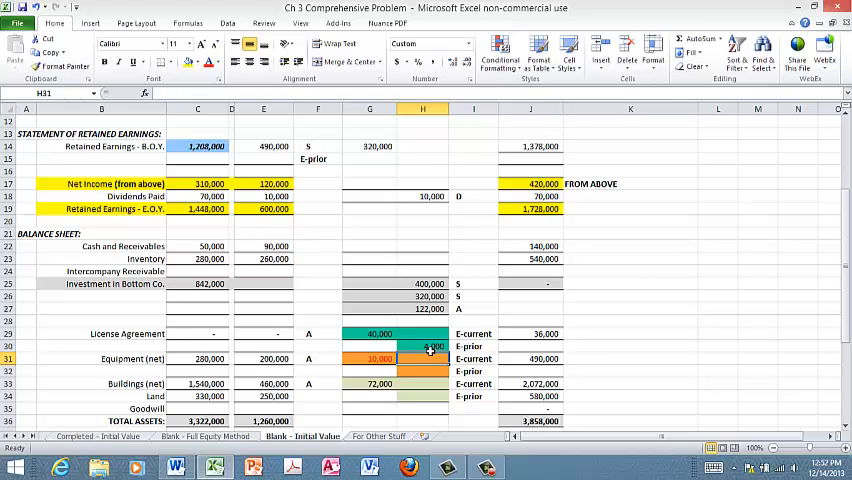
mouse_move(440, 384)
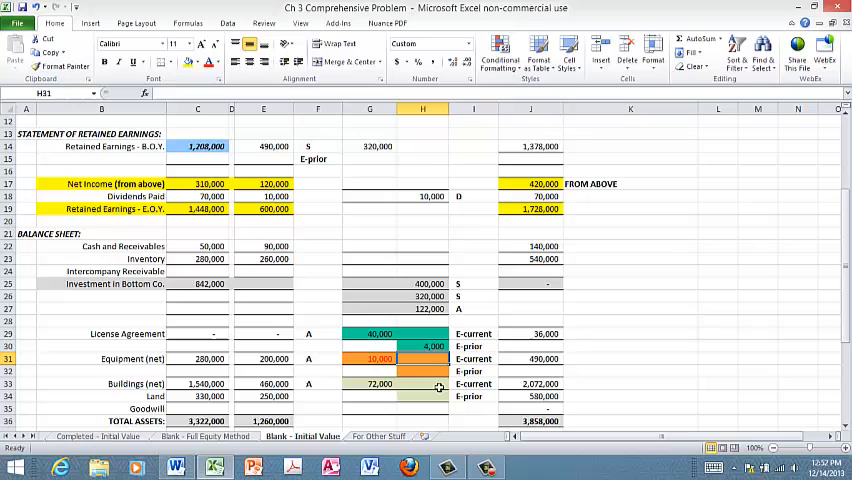
click(422, 371)
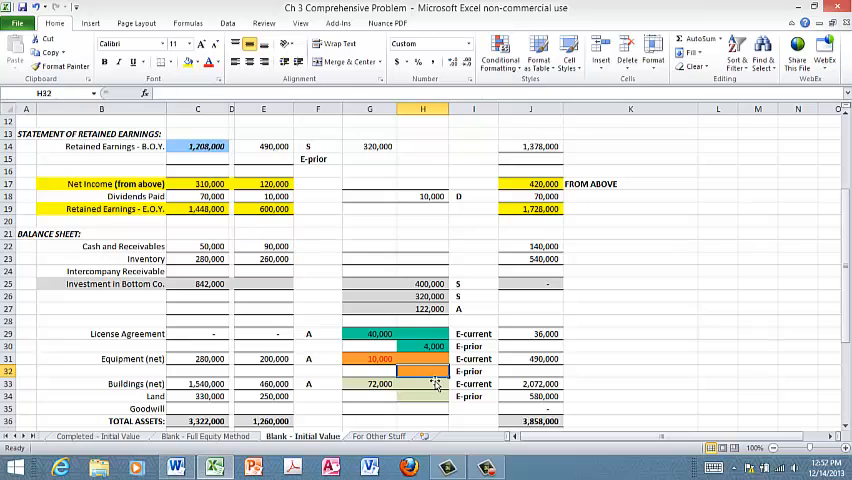
text(2000)
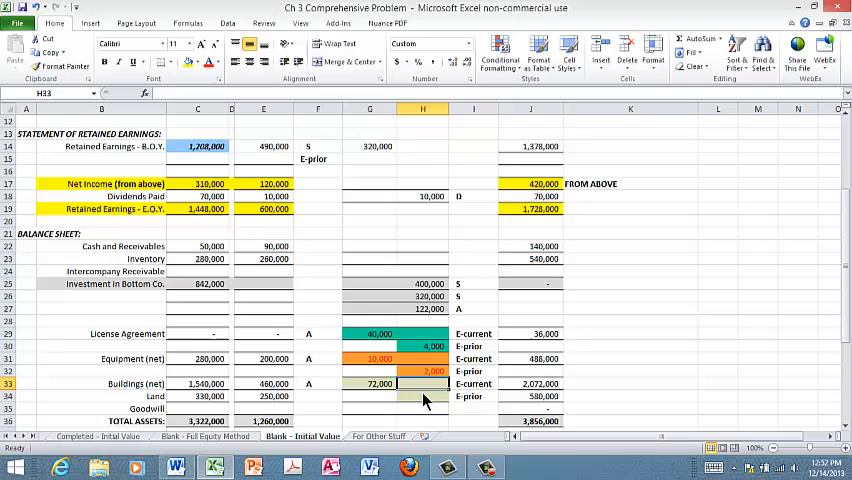
click(421, 396)
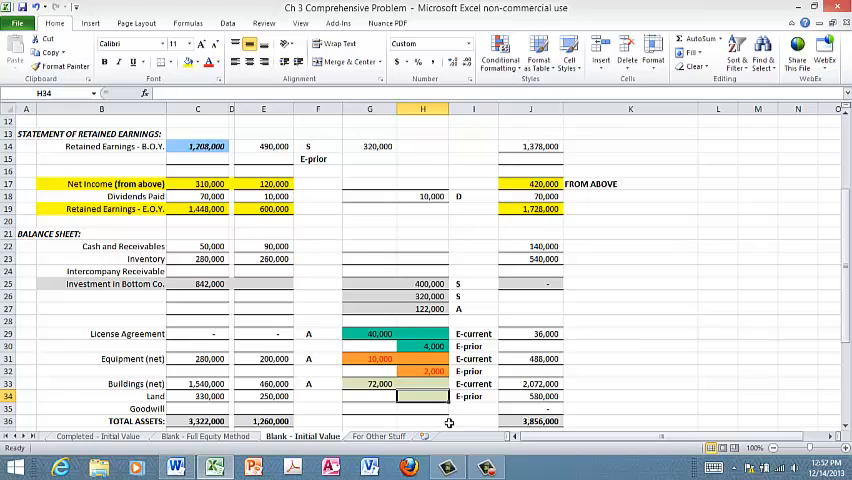
text(1200)
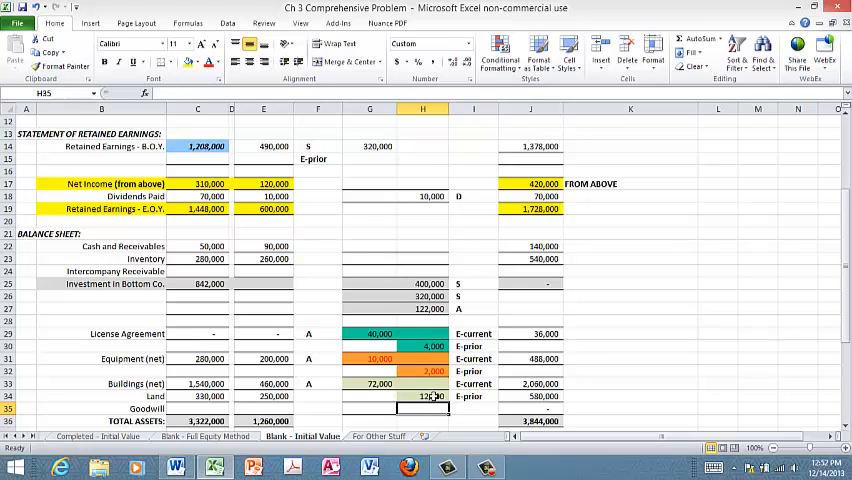
click(422, 346)
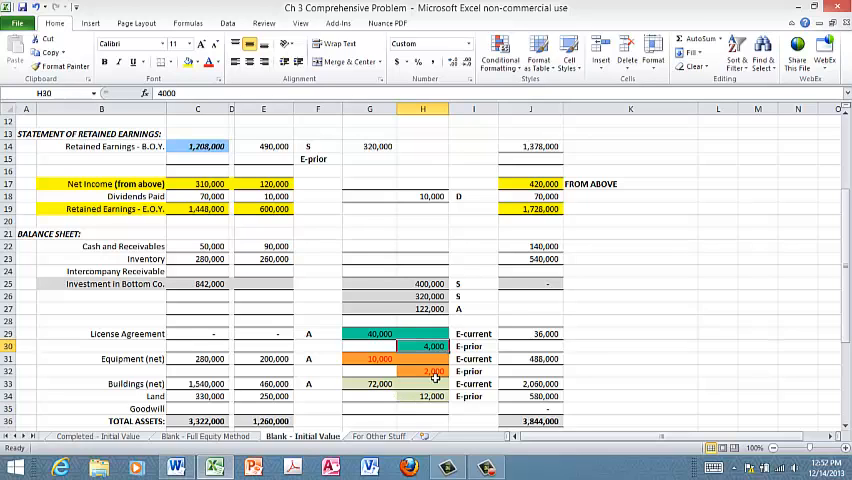
click(422, 371)
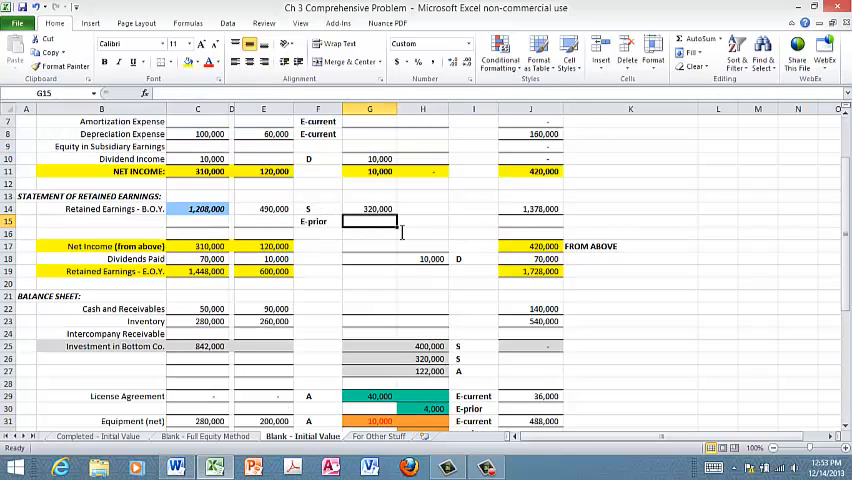
Debit Retained Earnings B.O.Y. 18,000 for E-prior in G15, then review the A adjustments below.
text(180)
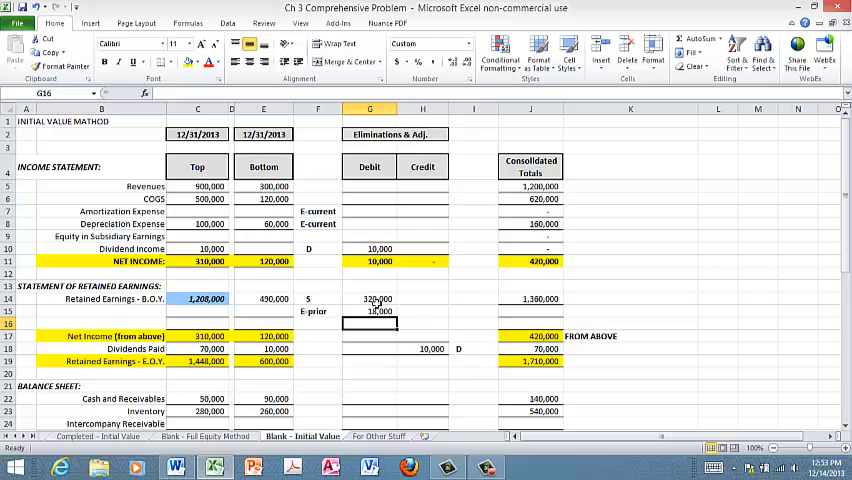
click(370, 310)
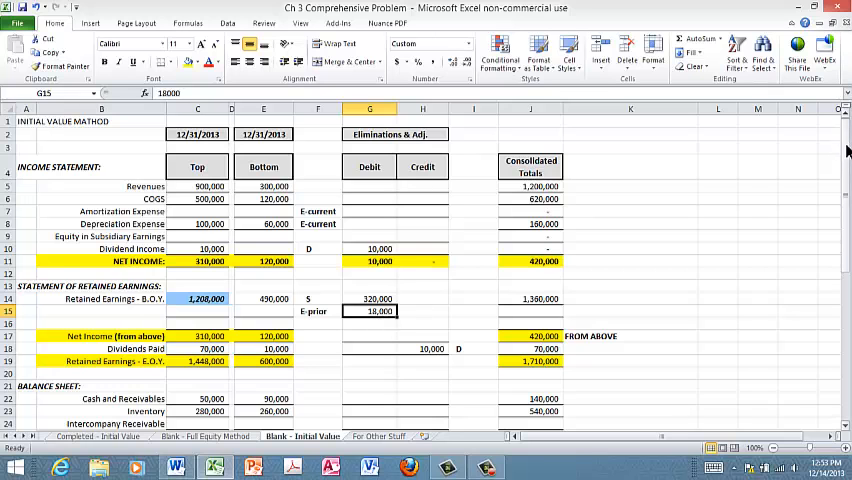
scroll(down, 3)
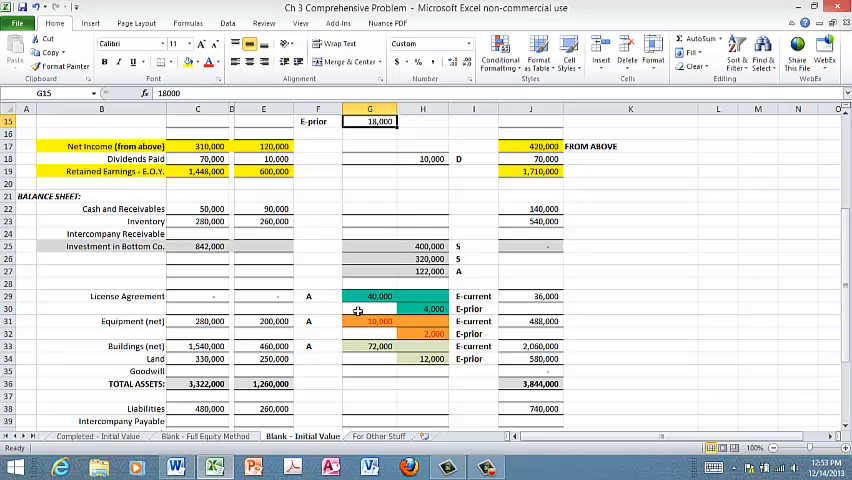
mouse_move(365, 311)
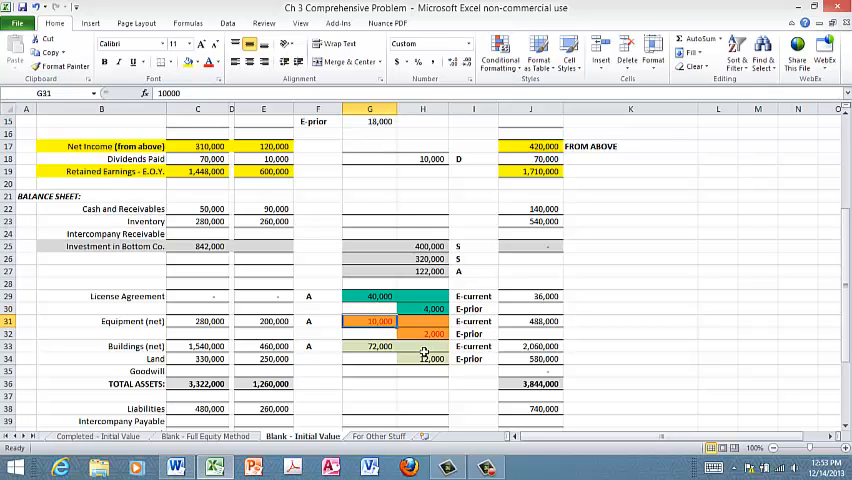
click(378, 346)
text(2)
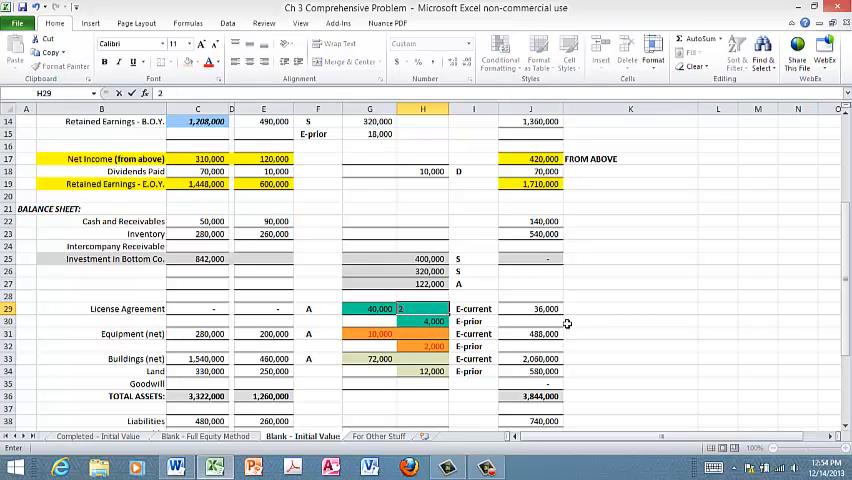
Enter E-current credits of 2,000, 1,000 and 6,000 on License Agreement, Equipment and Buildings.
text(000)
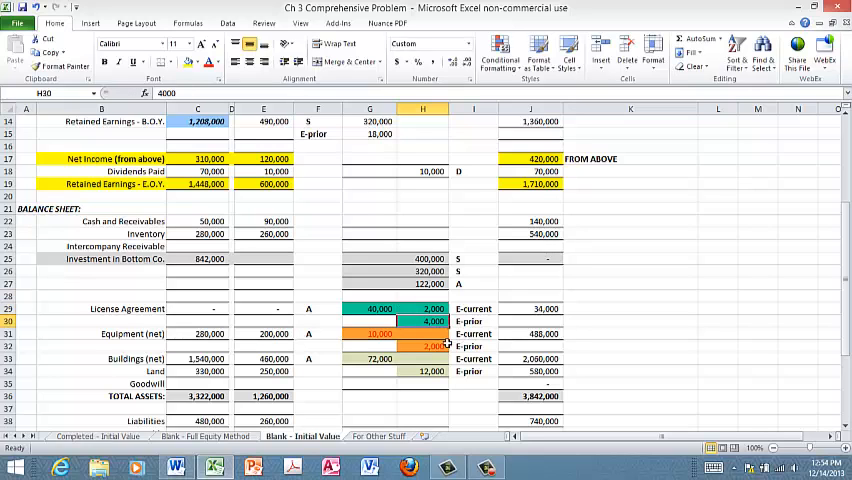
click(422, 333)
text(200)
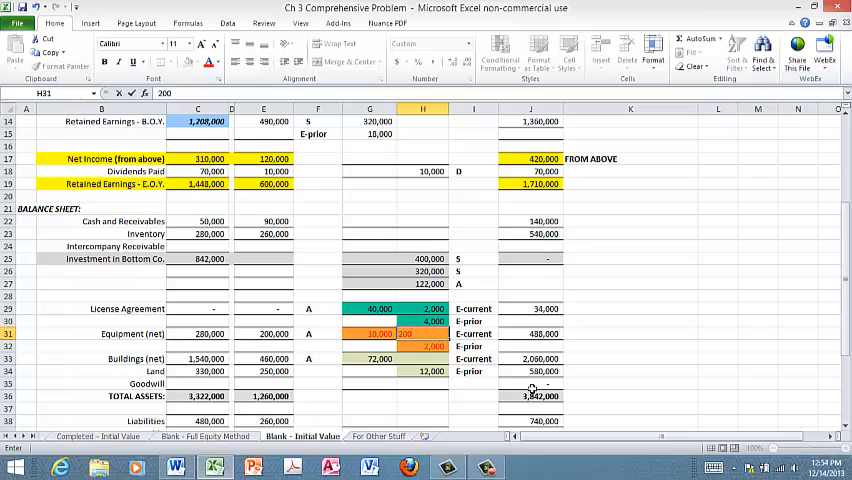
text(100)
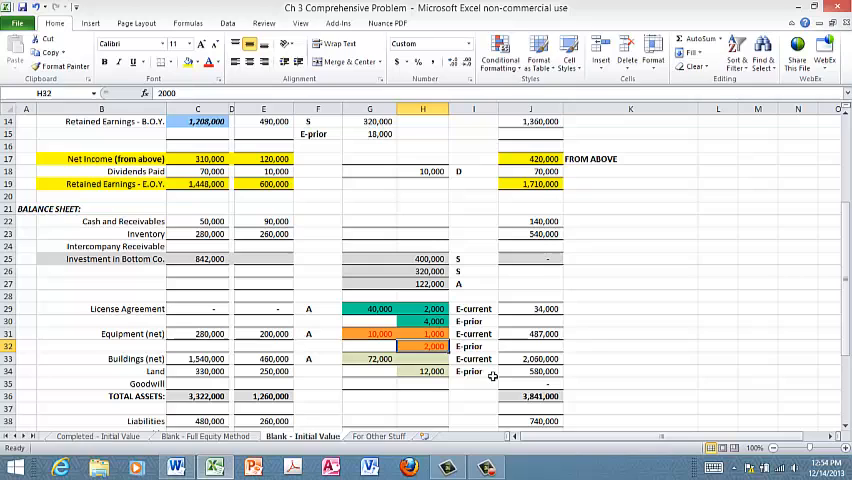
text(6)
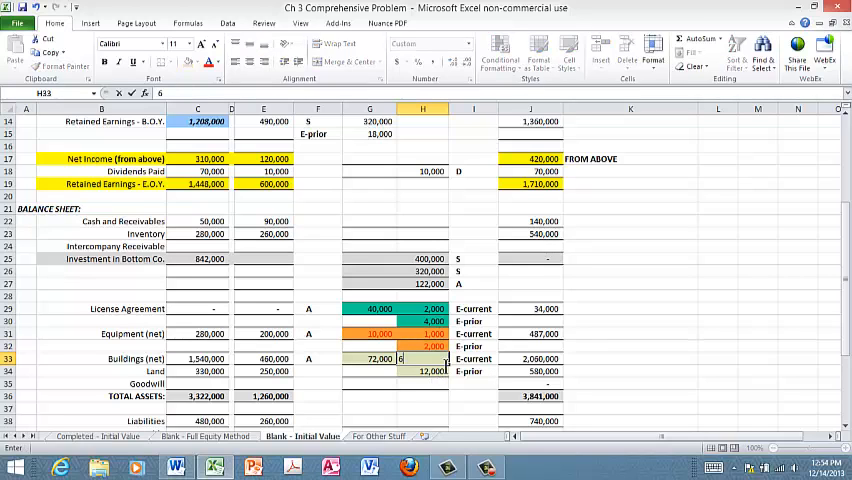
text(0000)
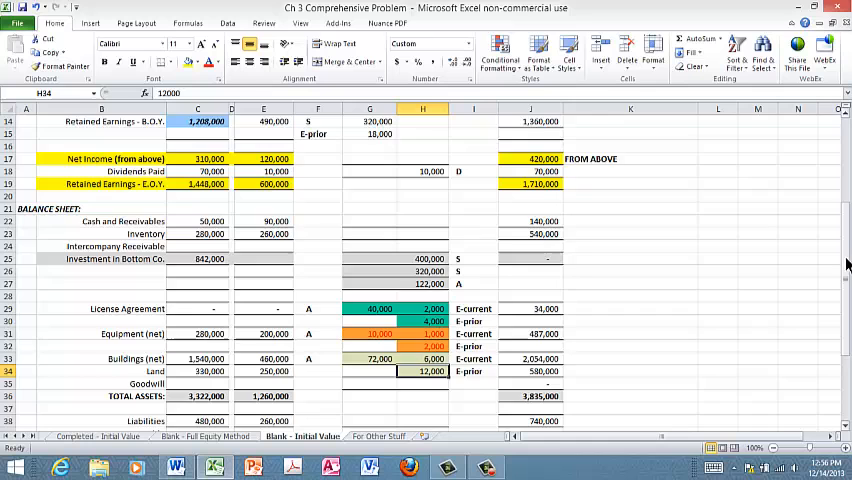
scroll(up, 3)
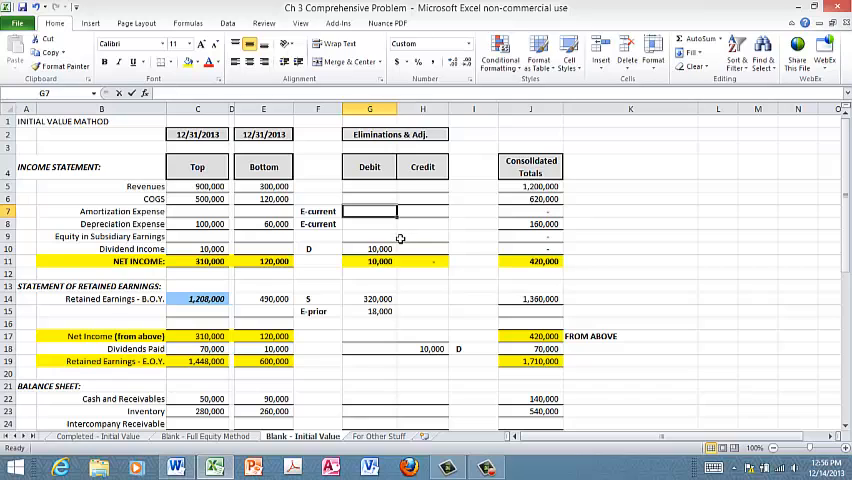
Debit Amortization Expense 2,000 in G7 and Depreciation Expense 7,000 in G8 for E-current.
text(2000)
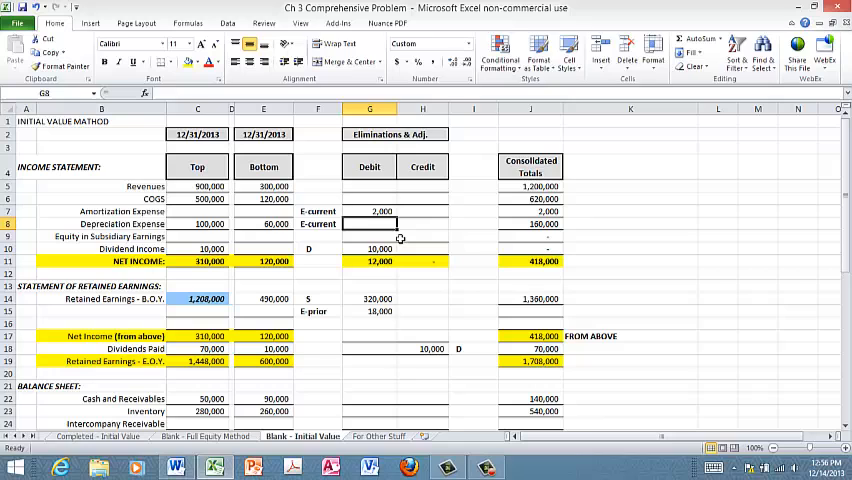
text(700)
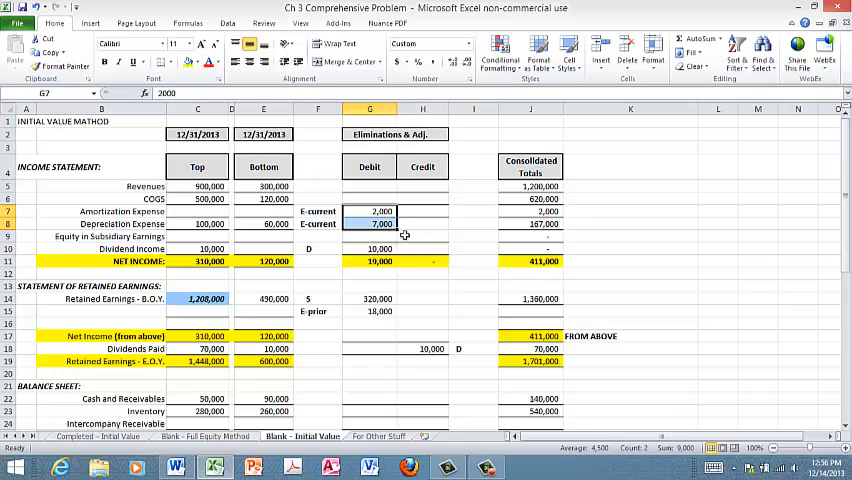
mouse_move(519, 298)
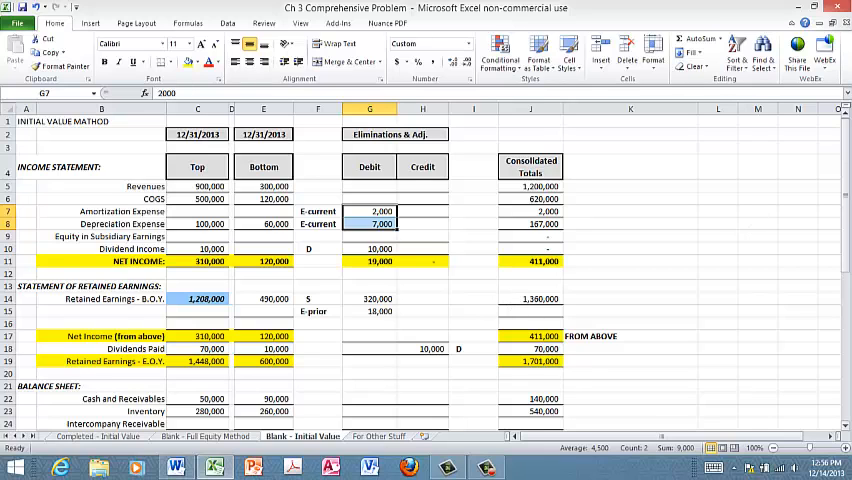
scroll(down, 3)
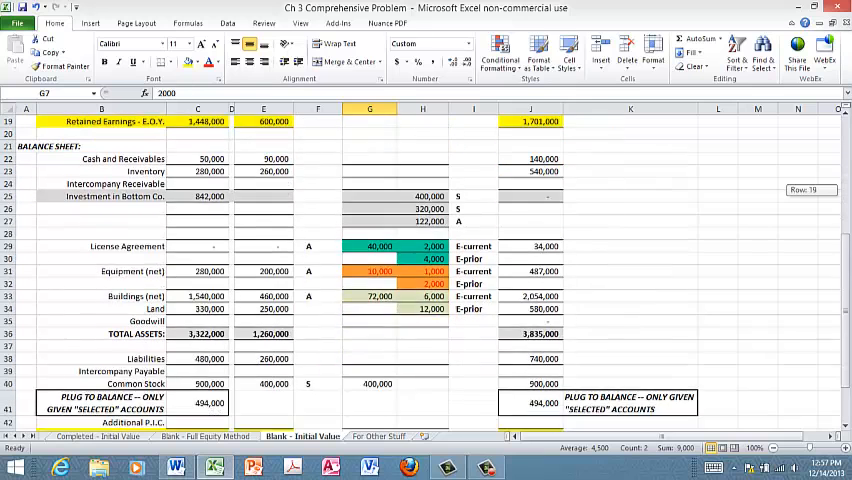
Verify the 879,000 elimination totals and 494,000 plug, then switch to the Completed - Full Equity sheet.
scroll(down, 3)
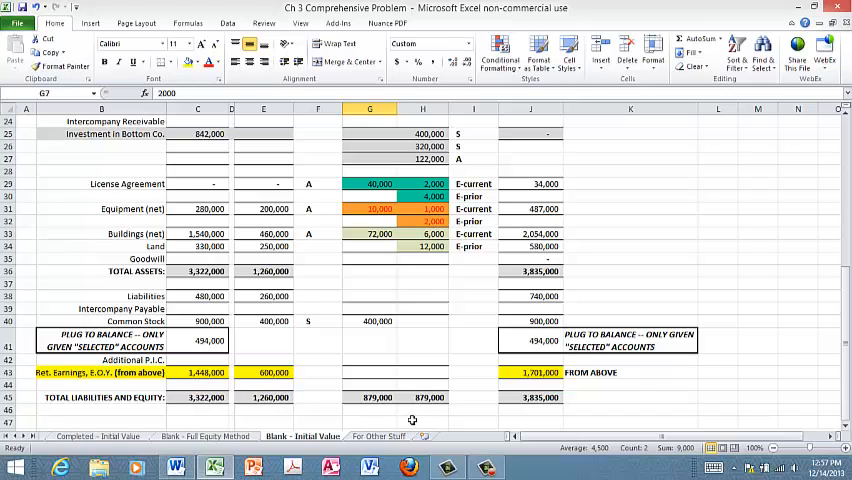
click(531, 271)
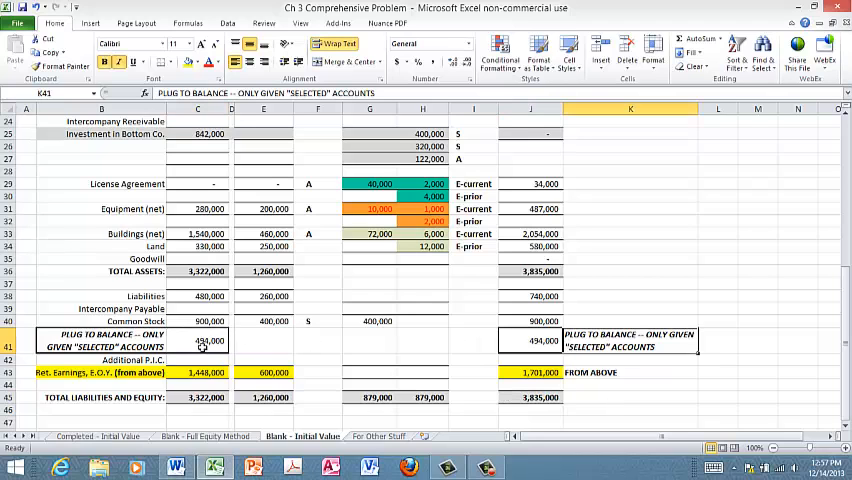
click(530, 340)
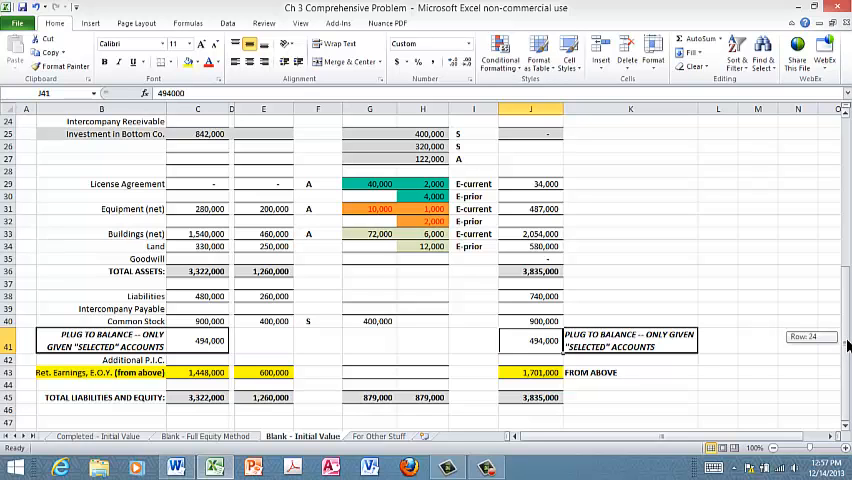
scroll(up, 3)
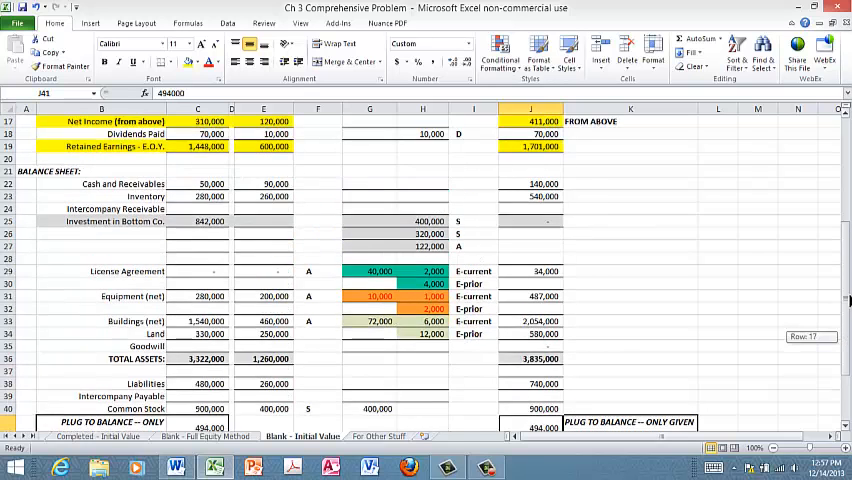
scroll(up, 3)
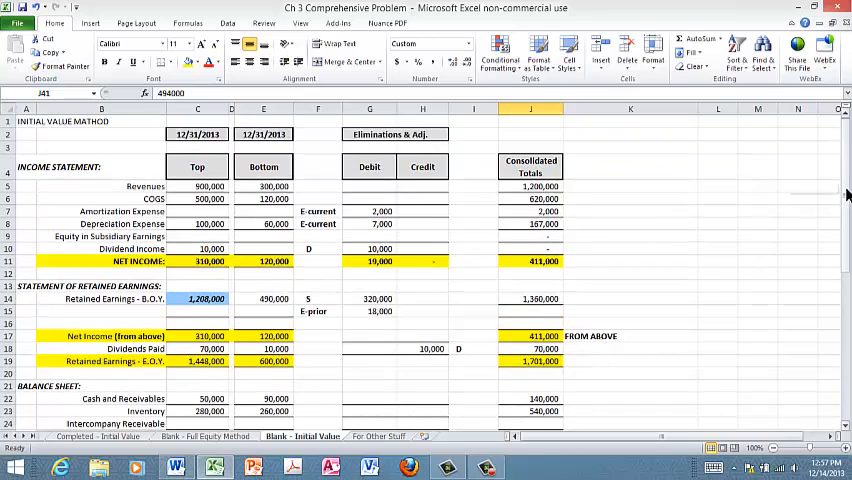
scroll(down, 3)
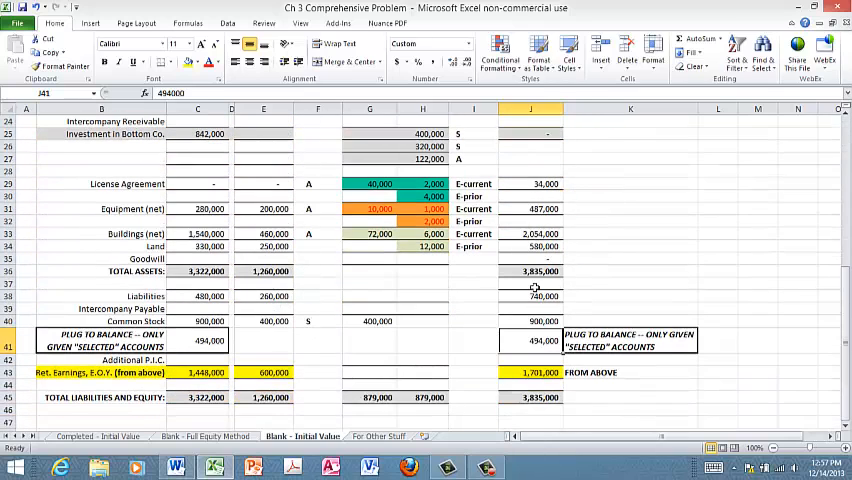
click(530, 271)
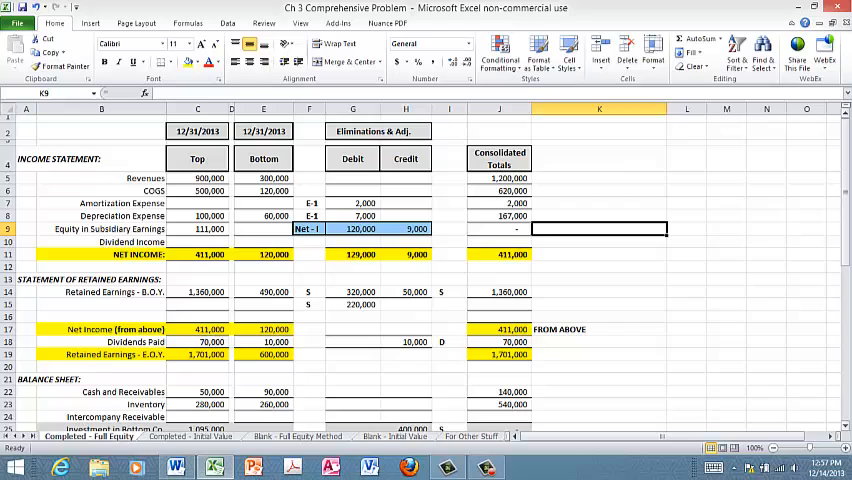
scroll(down, 3)
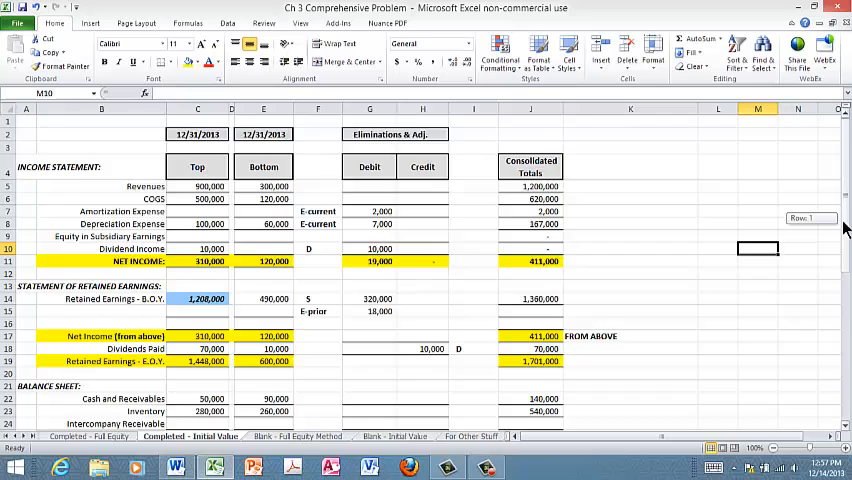
scroll(down, 3)
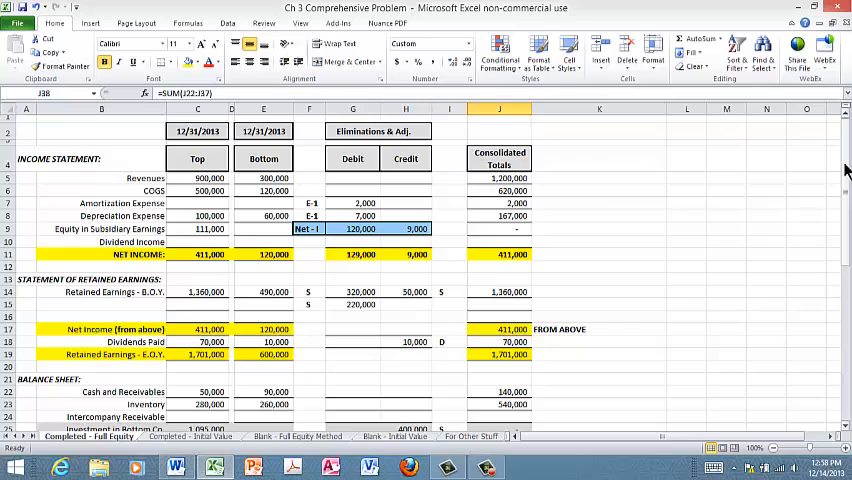
scroll(down, 3)
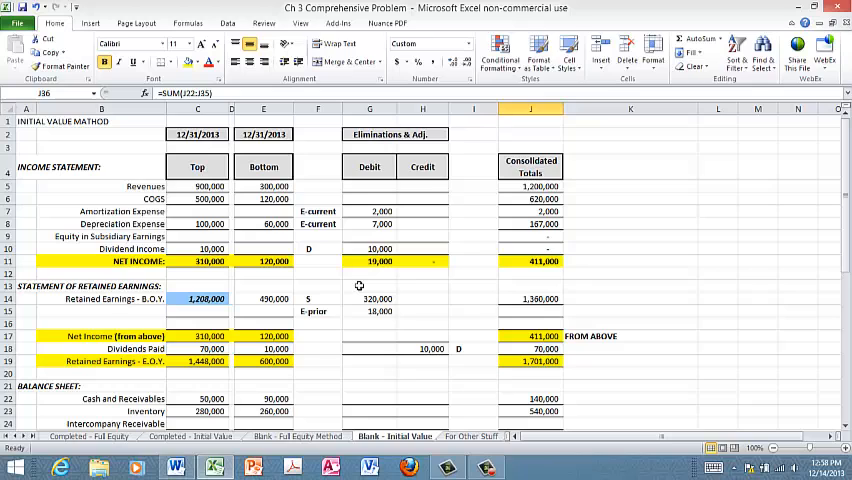
mouse_move(357, 272)
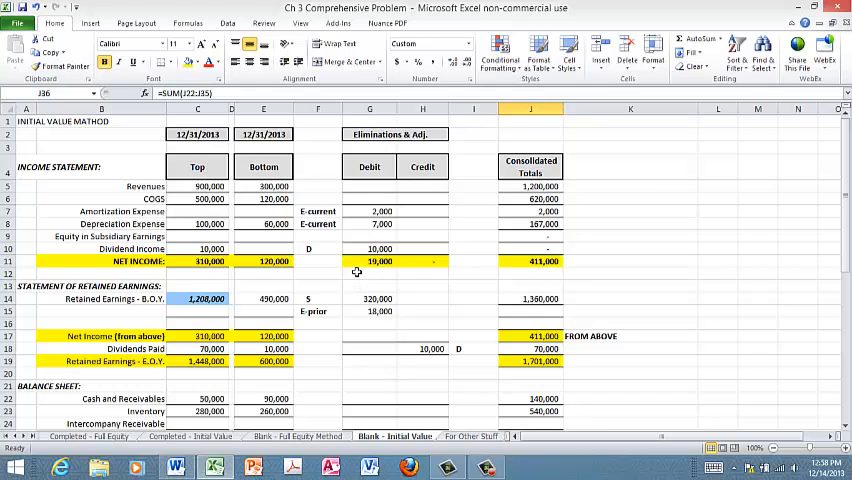